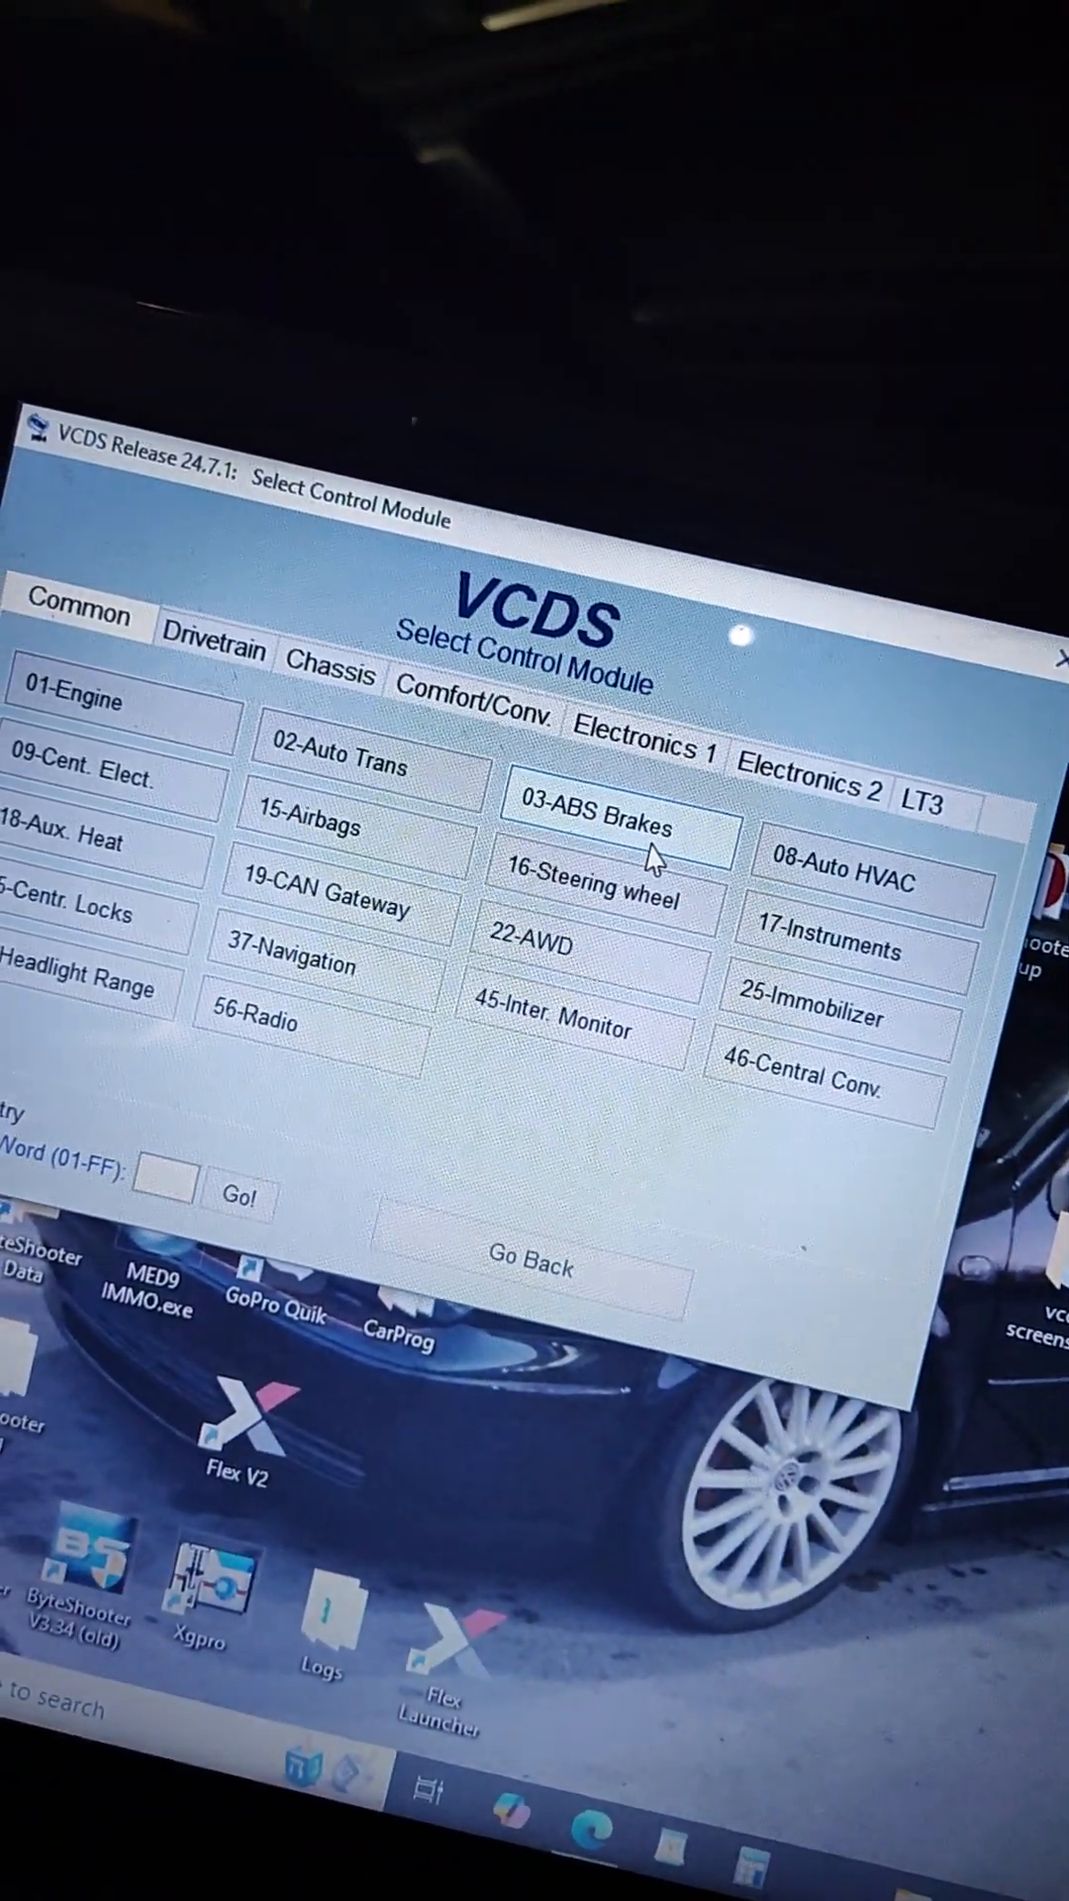
Select the 03-ABS Brakes controller from the Common module list
left_click(617, 840)
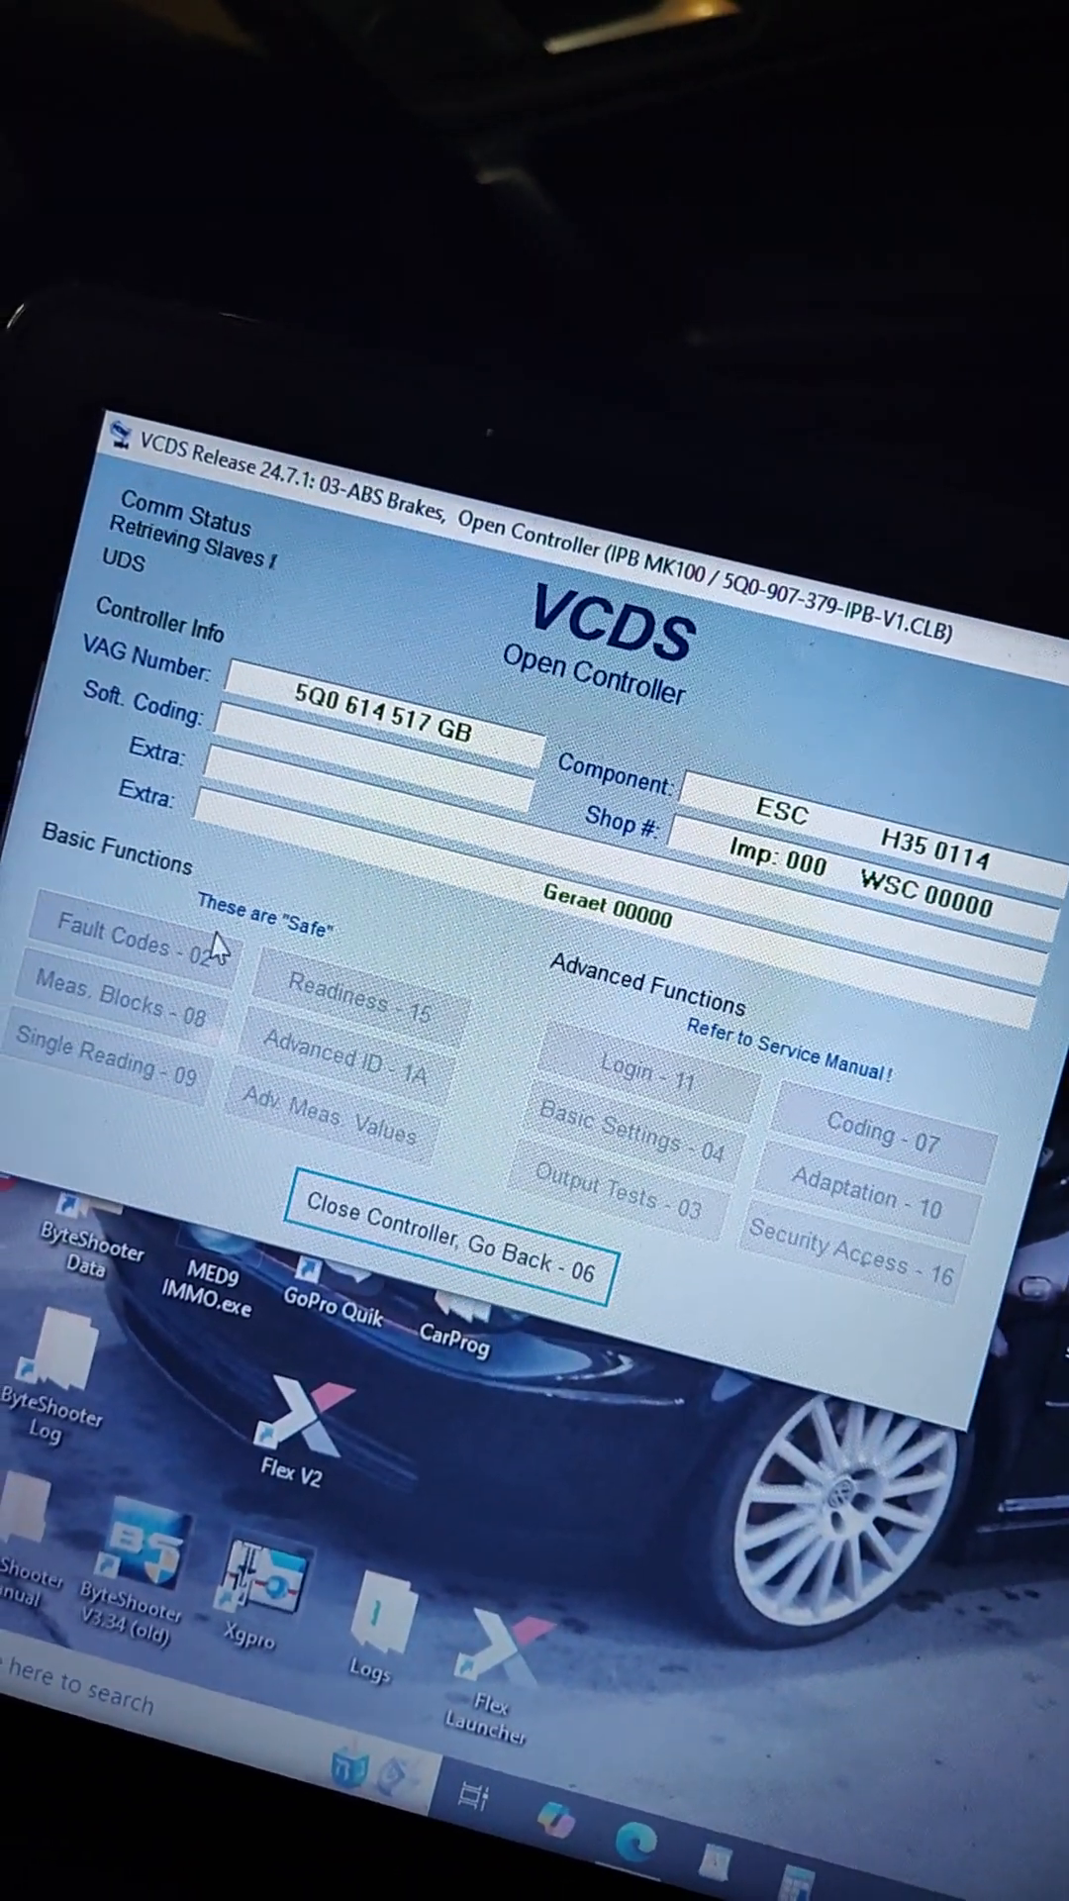
Clear the ABS module's stored fault codes via Fault Codes - 02, confirming Yes, and go back
left_click(127, 948)
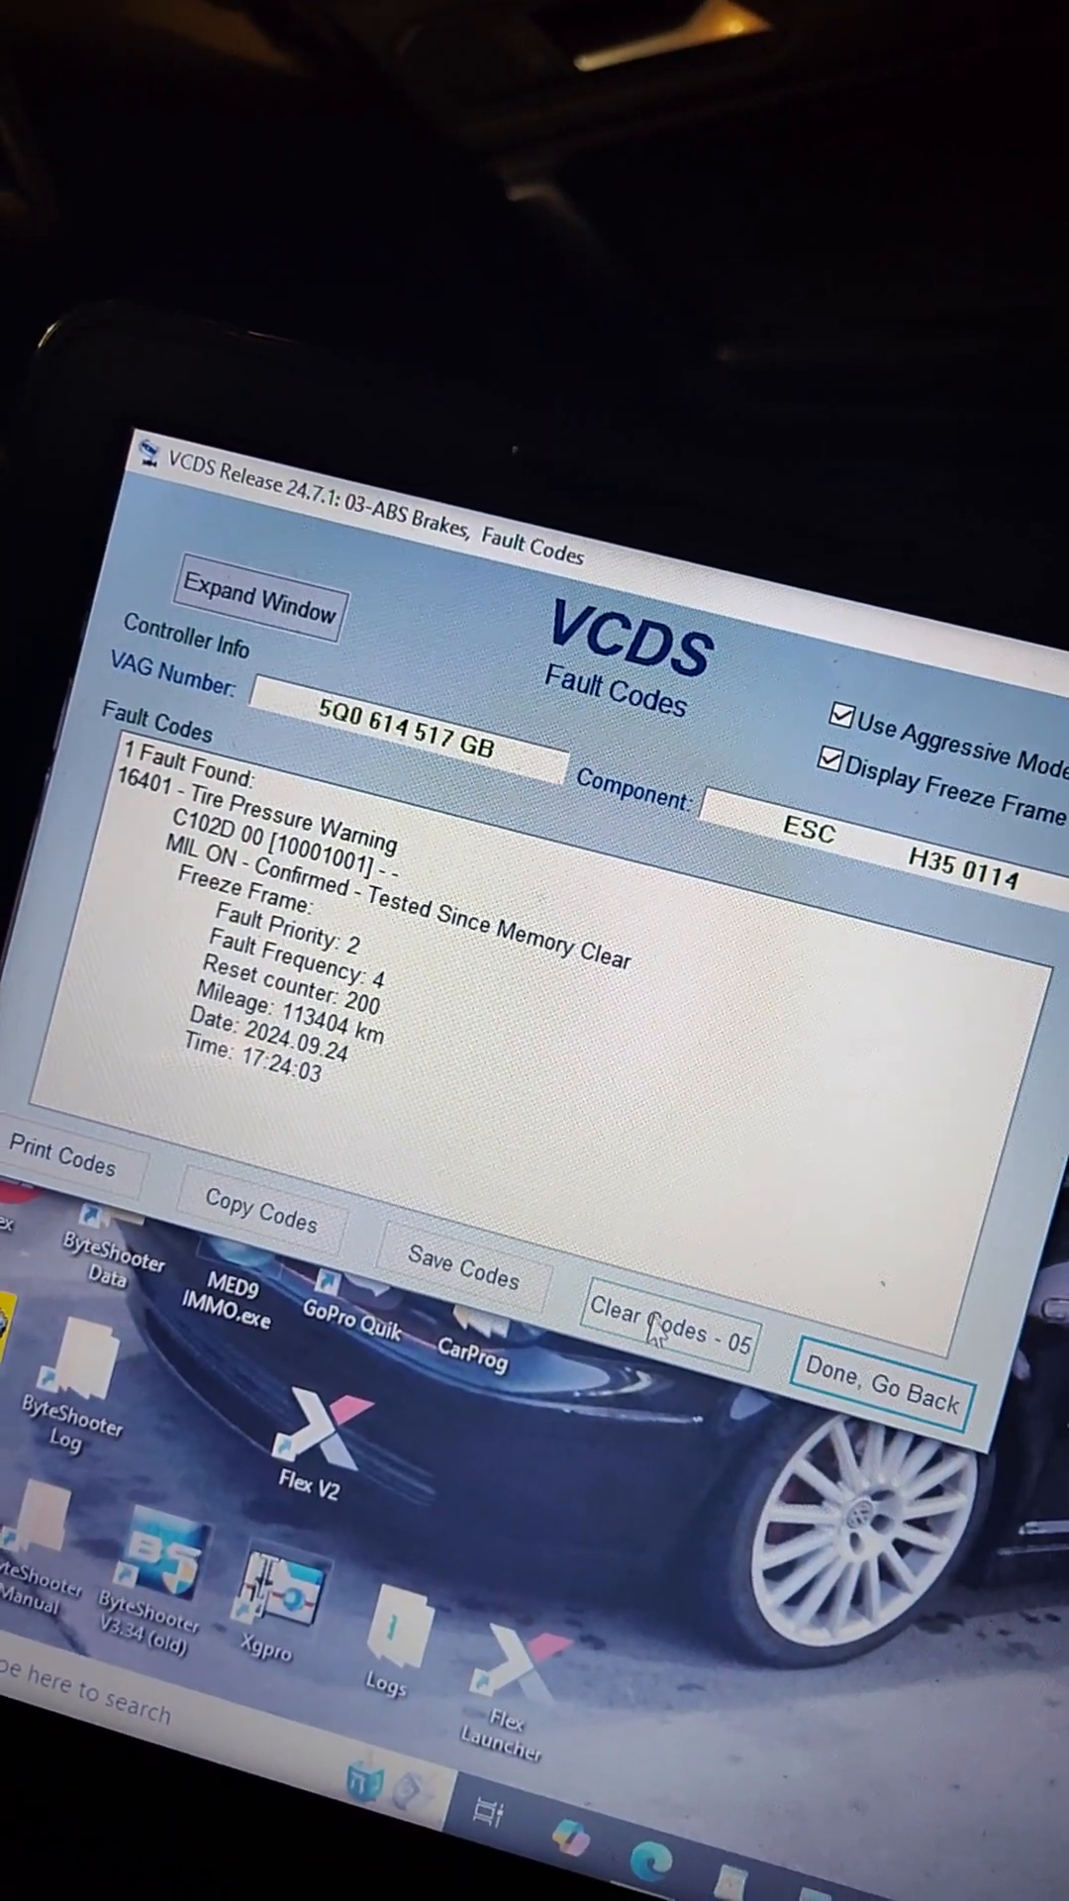
left_click(665, 1339)
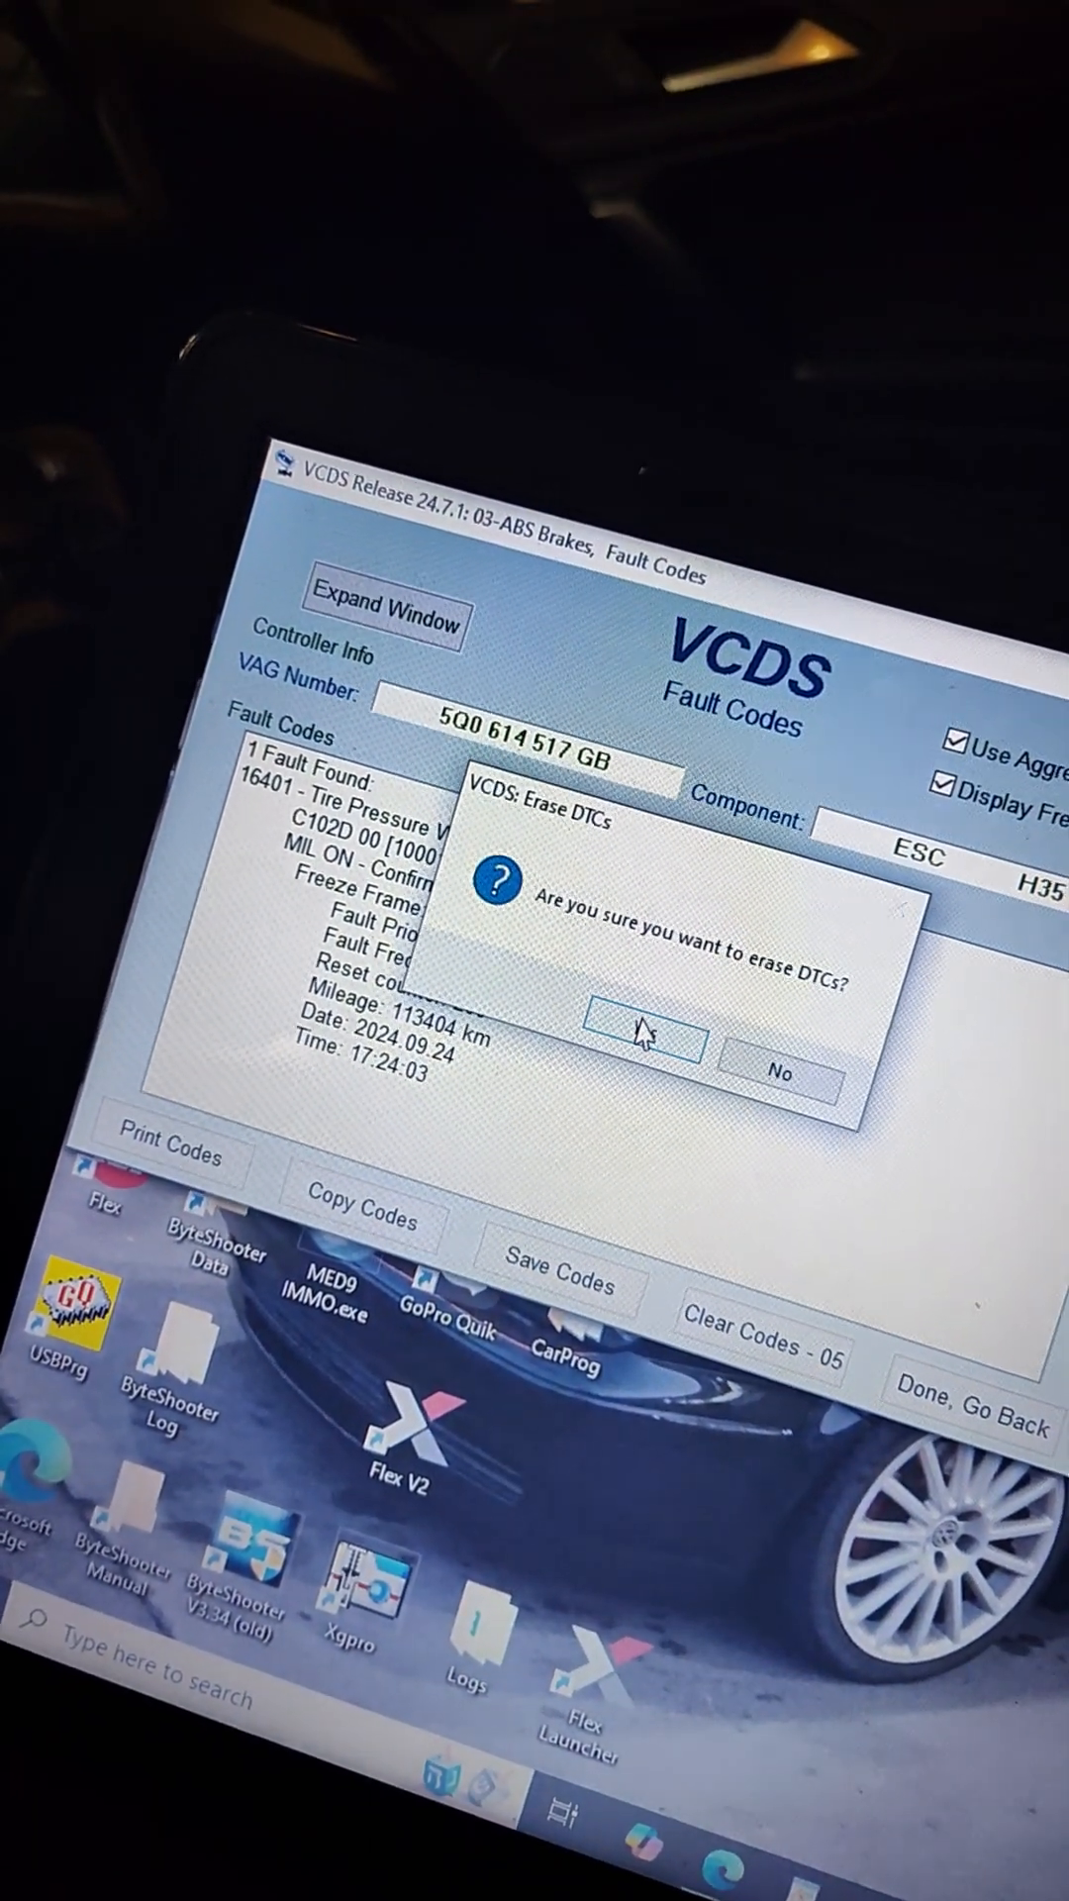
left_click(641, 1035)
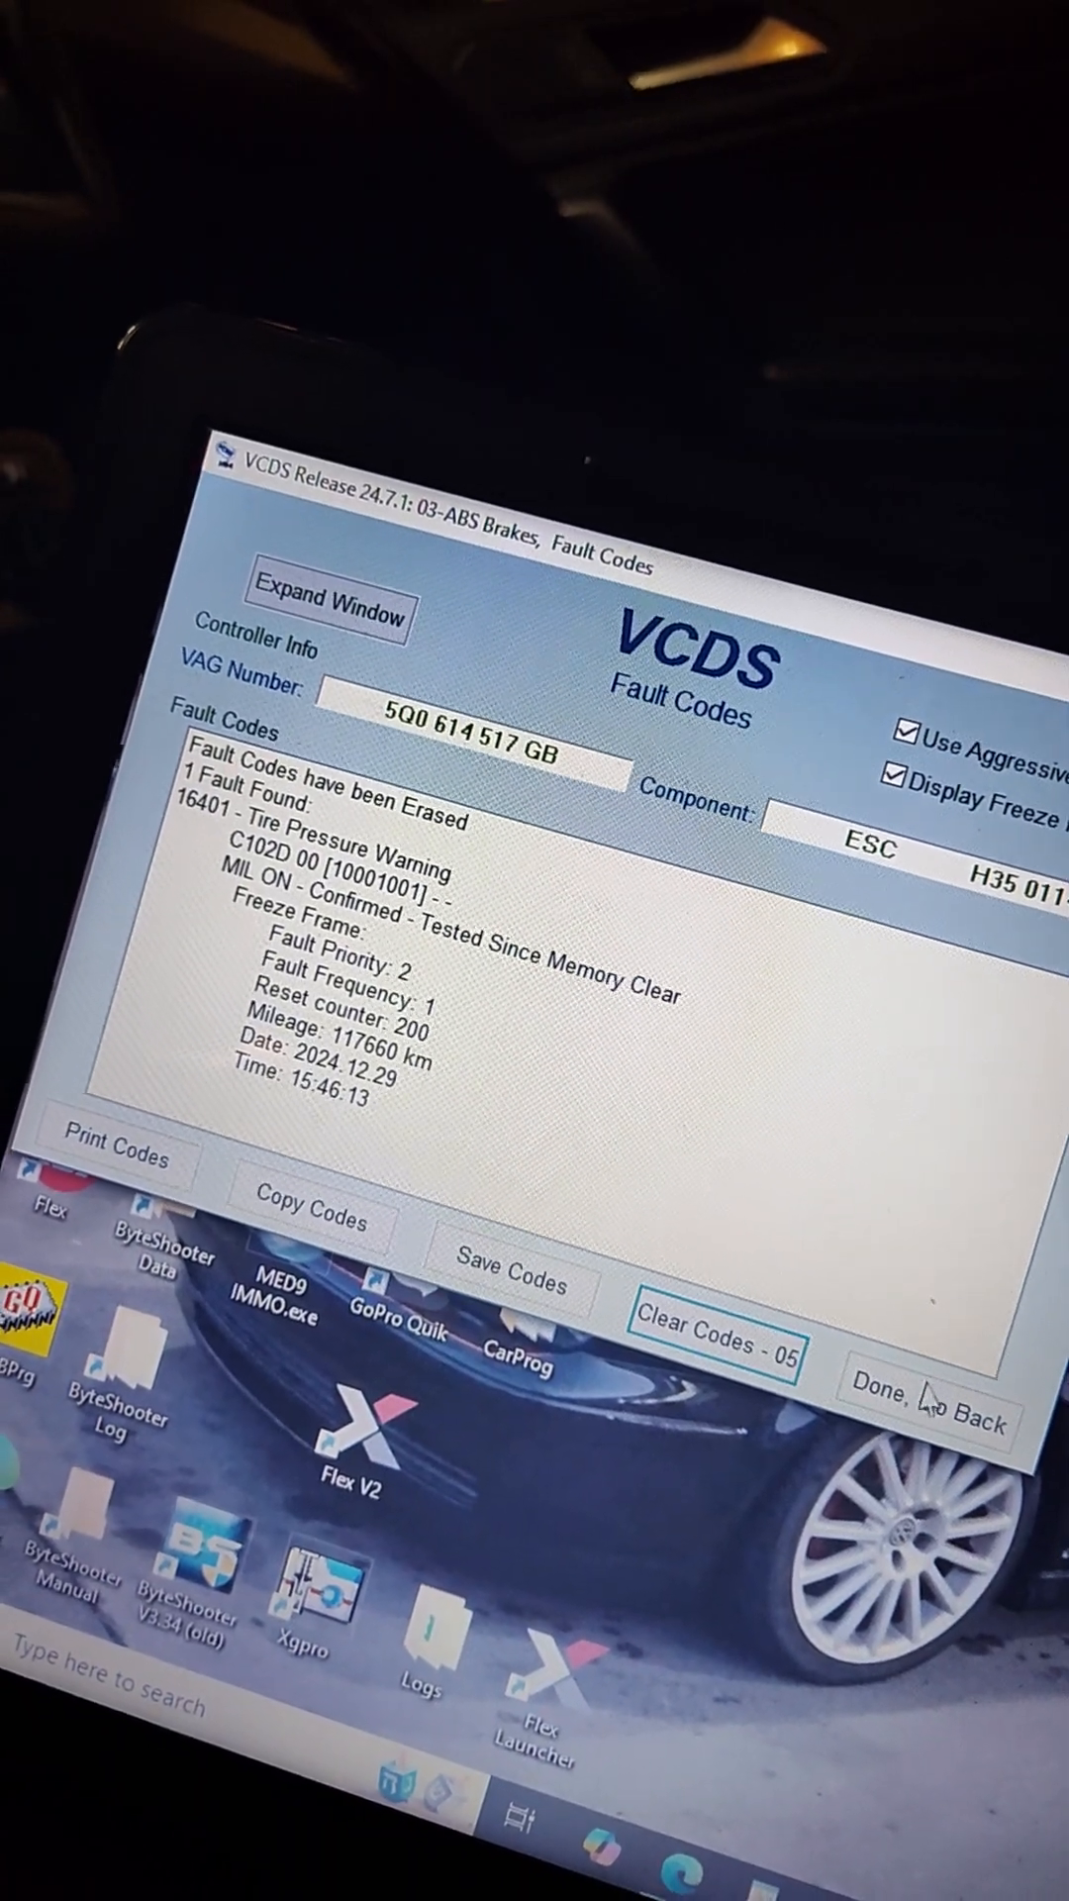
left_click(933, 1418)
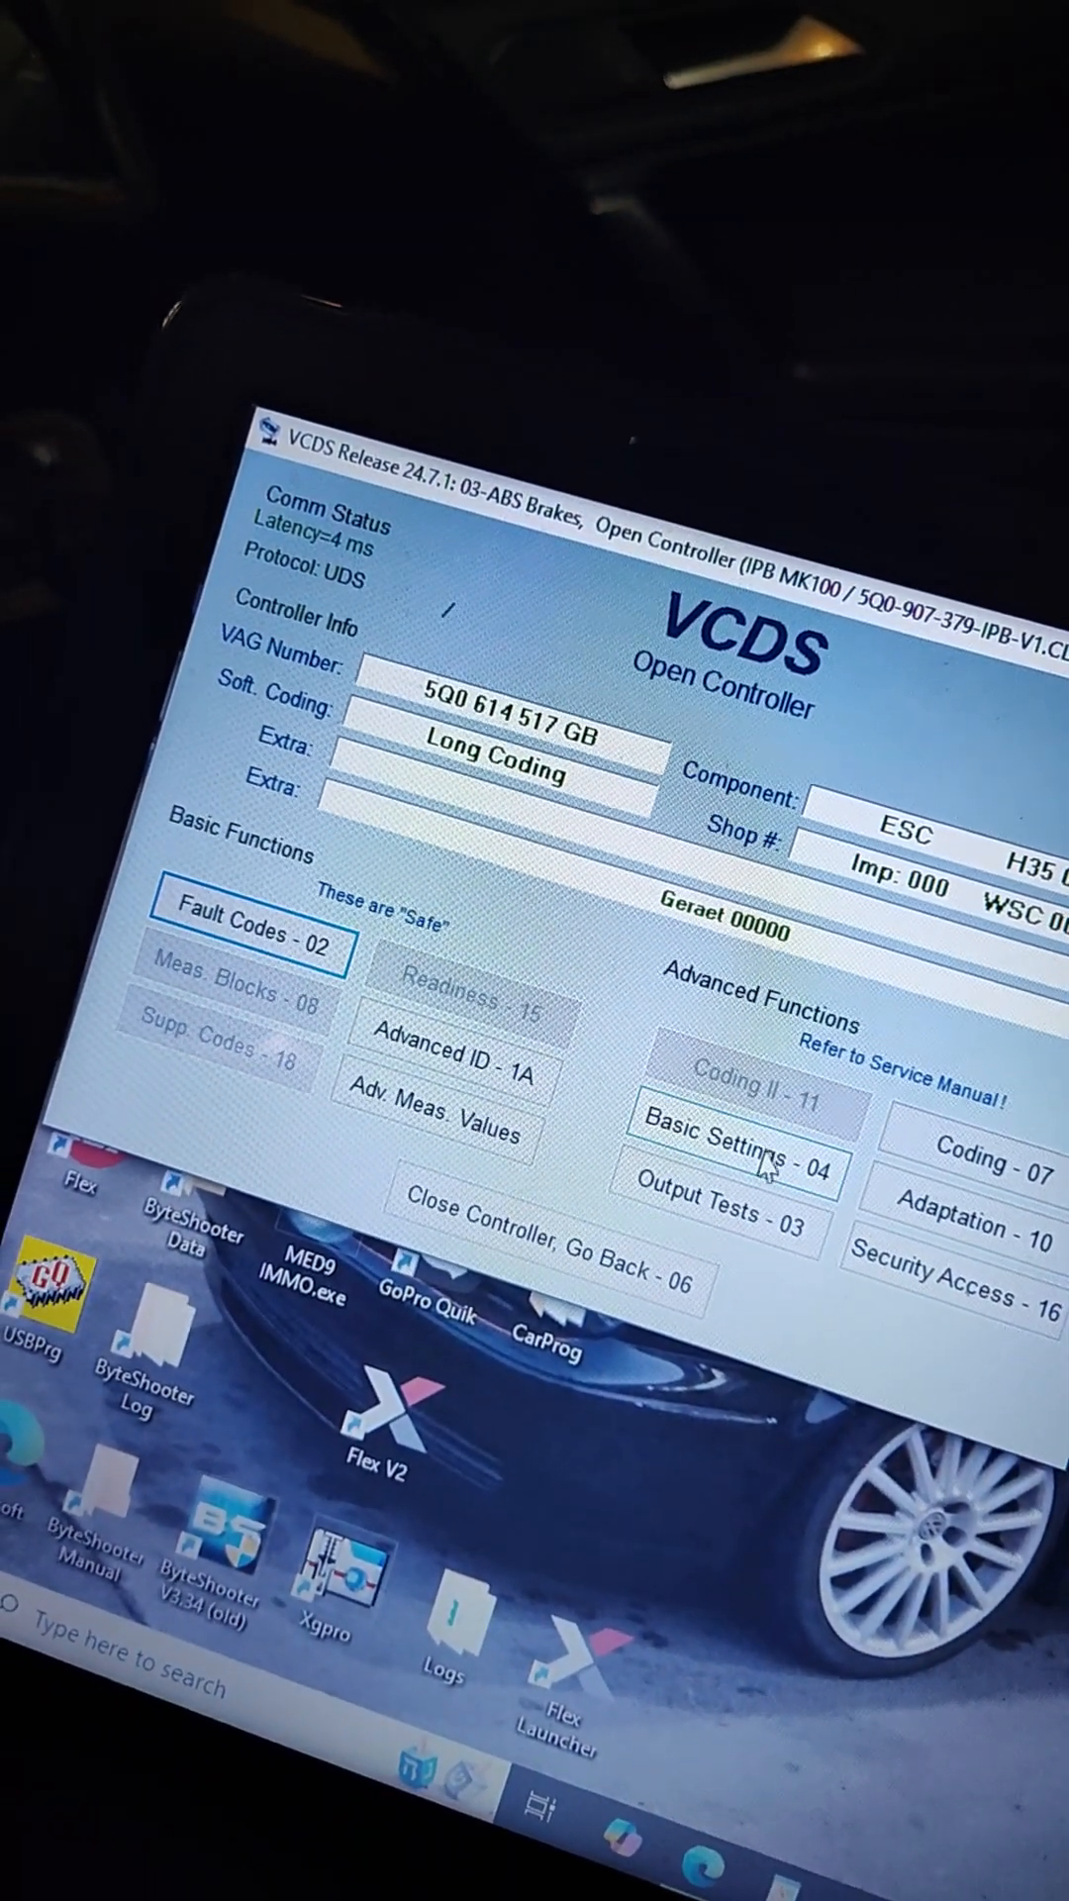
Run IDE03331 Start lining change mode from Basic Settings - 04 with Go!
left_click(733, 1168)
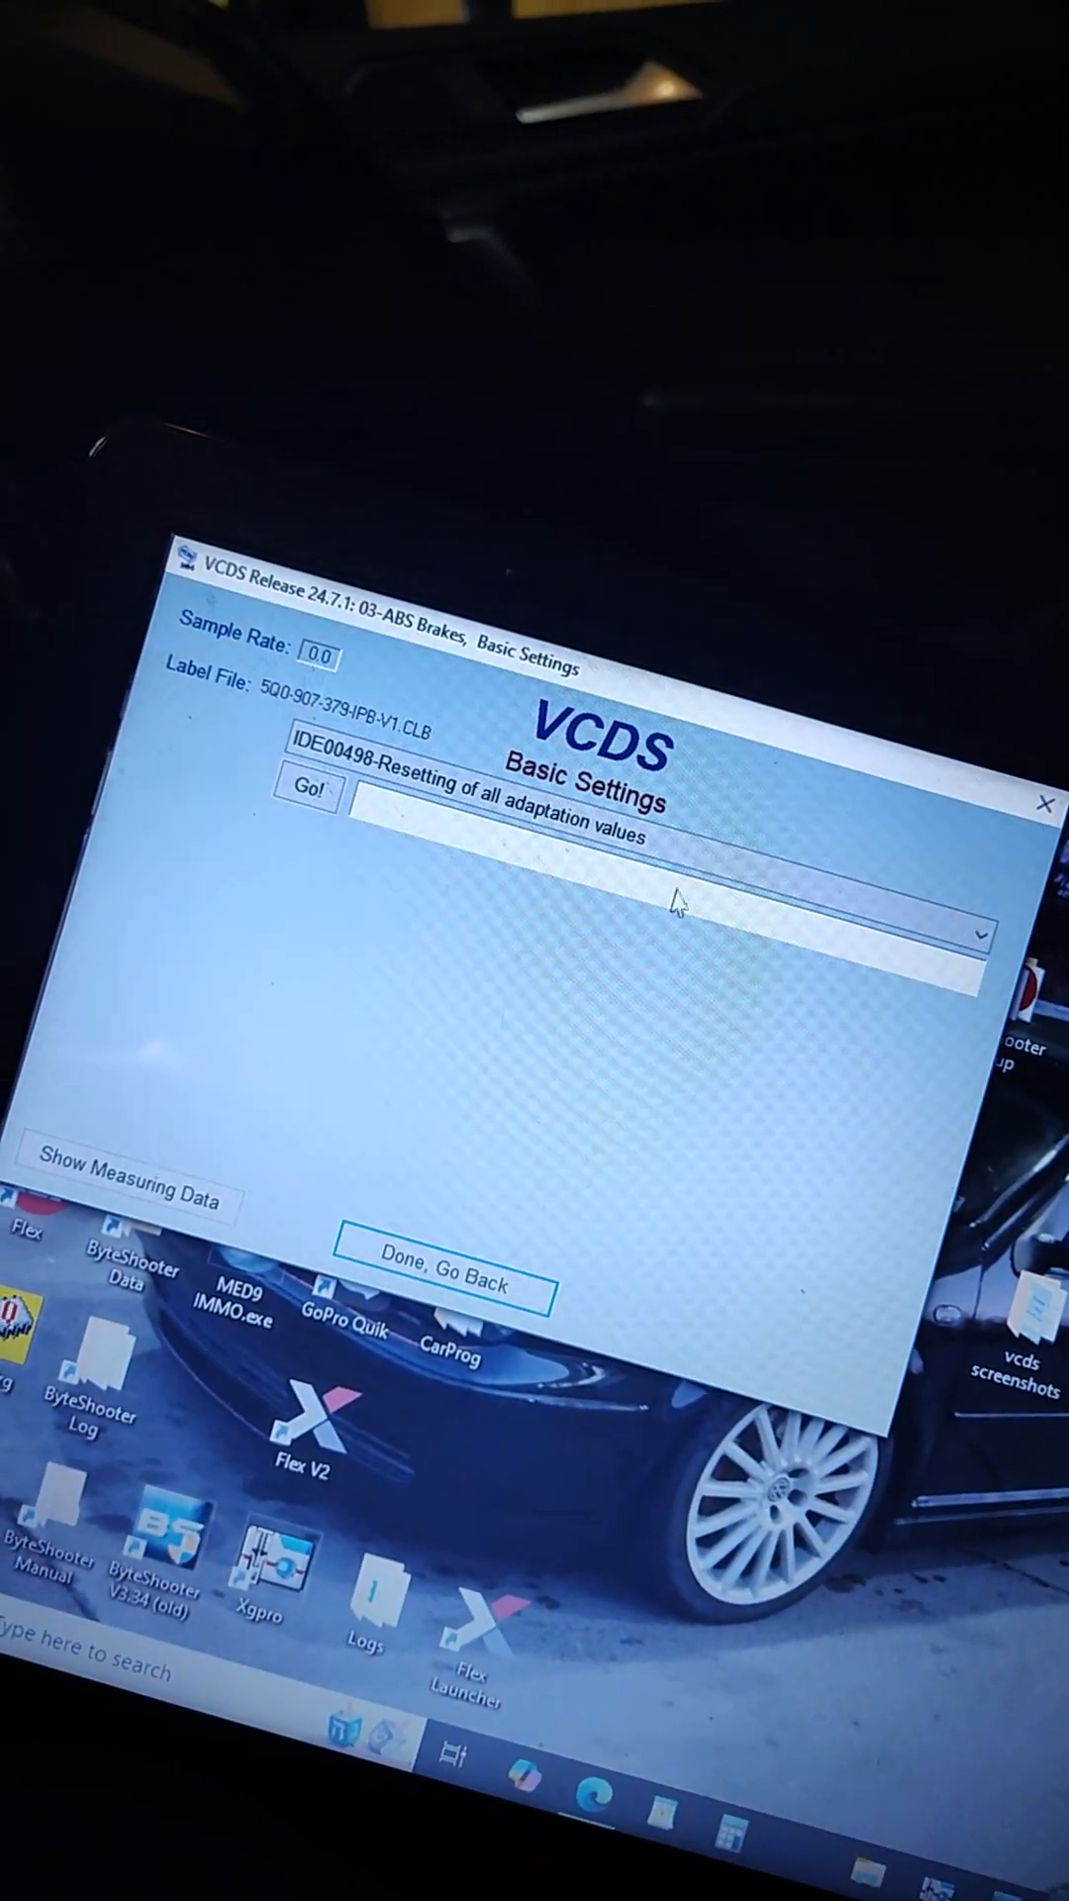
left_click(978, 937)
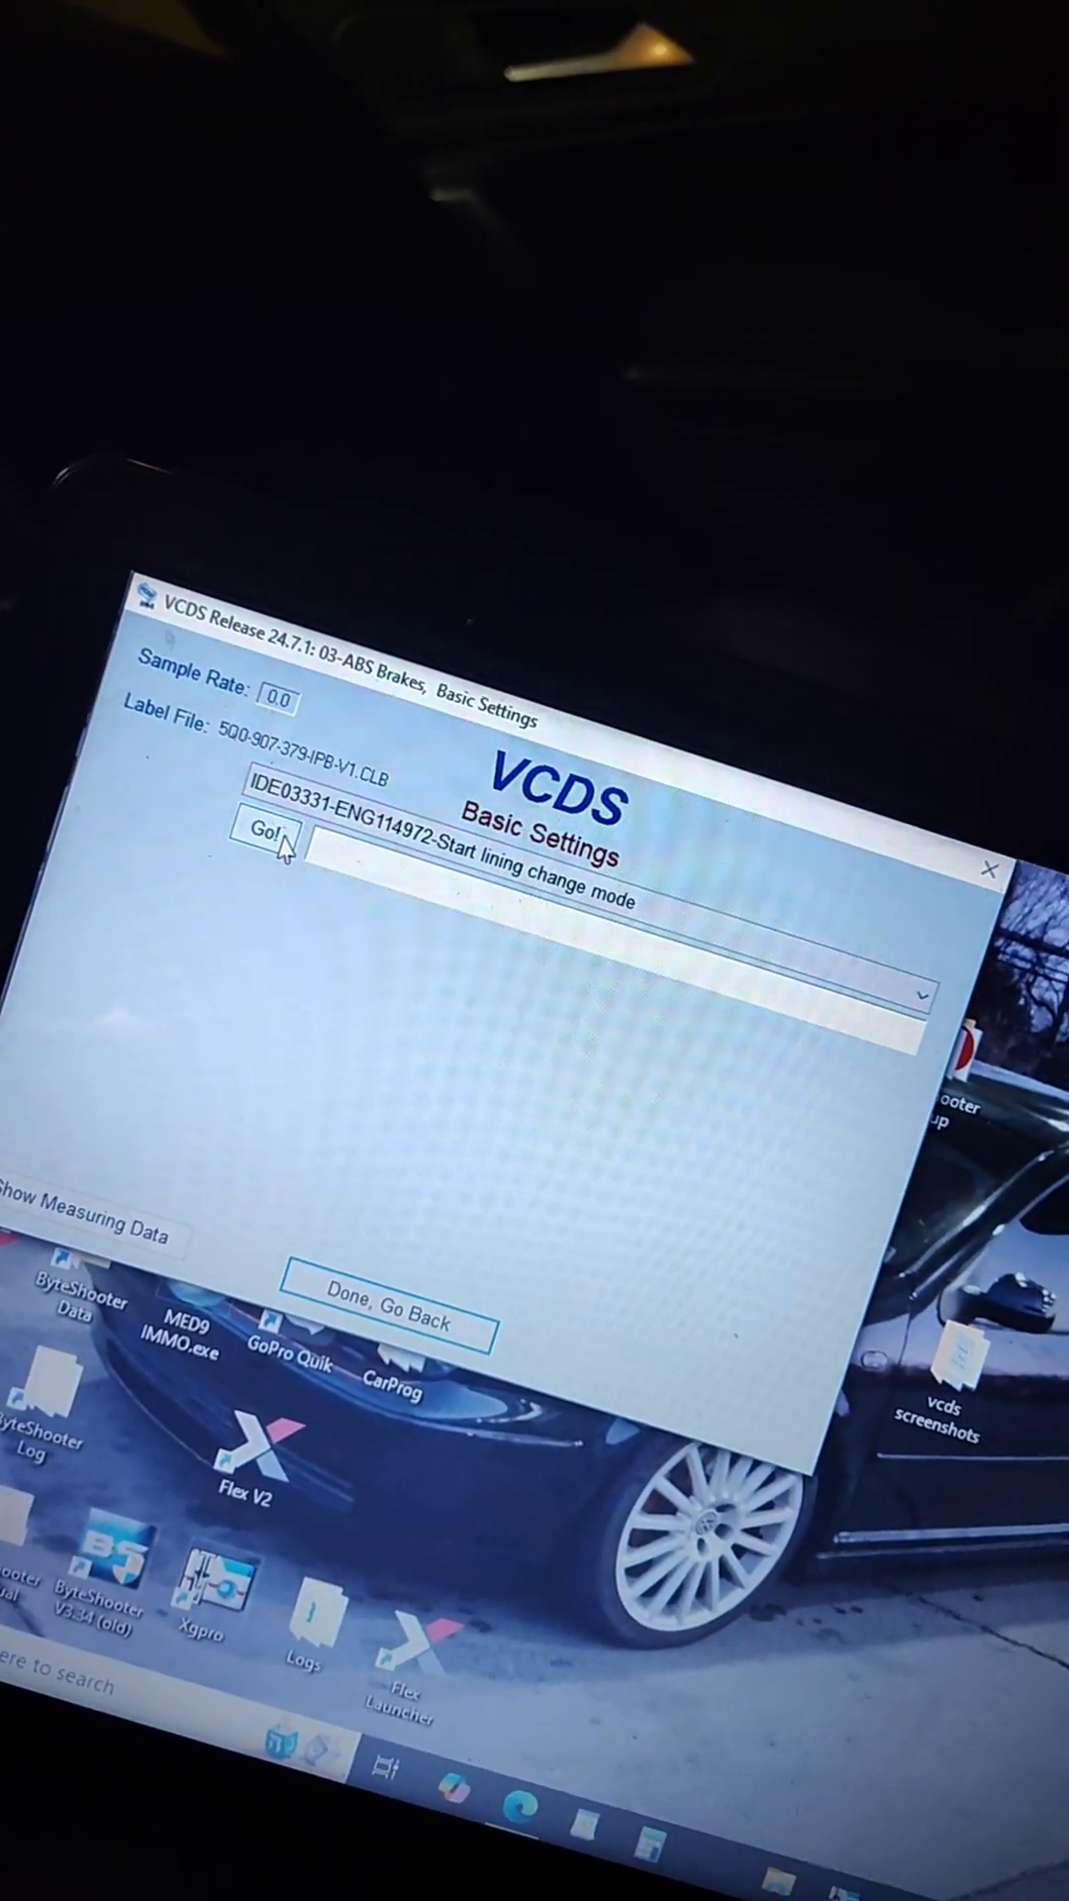
left_click(278, 840)
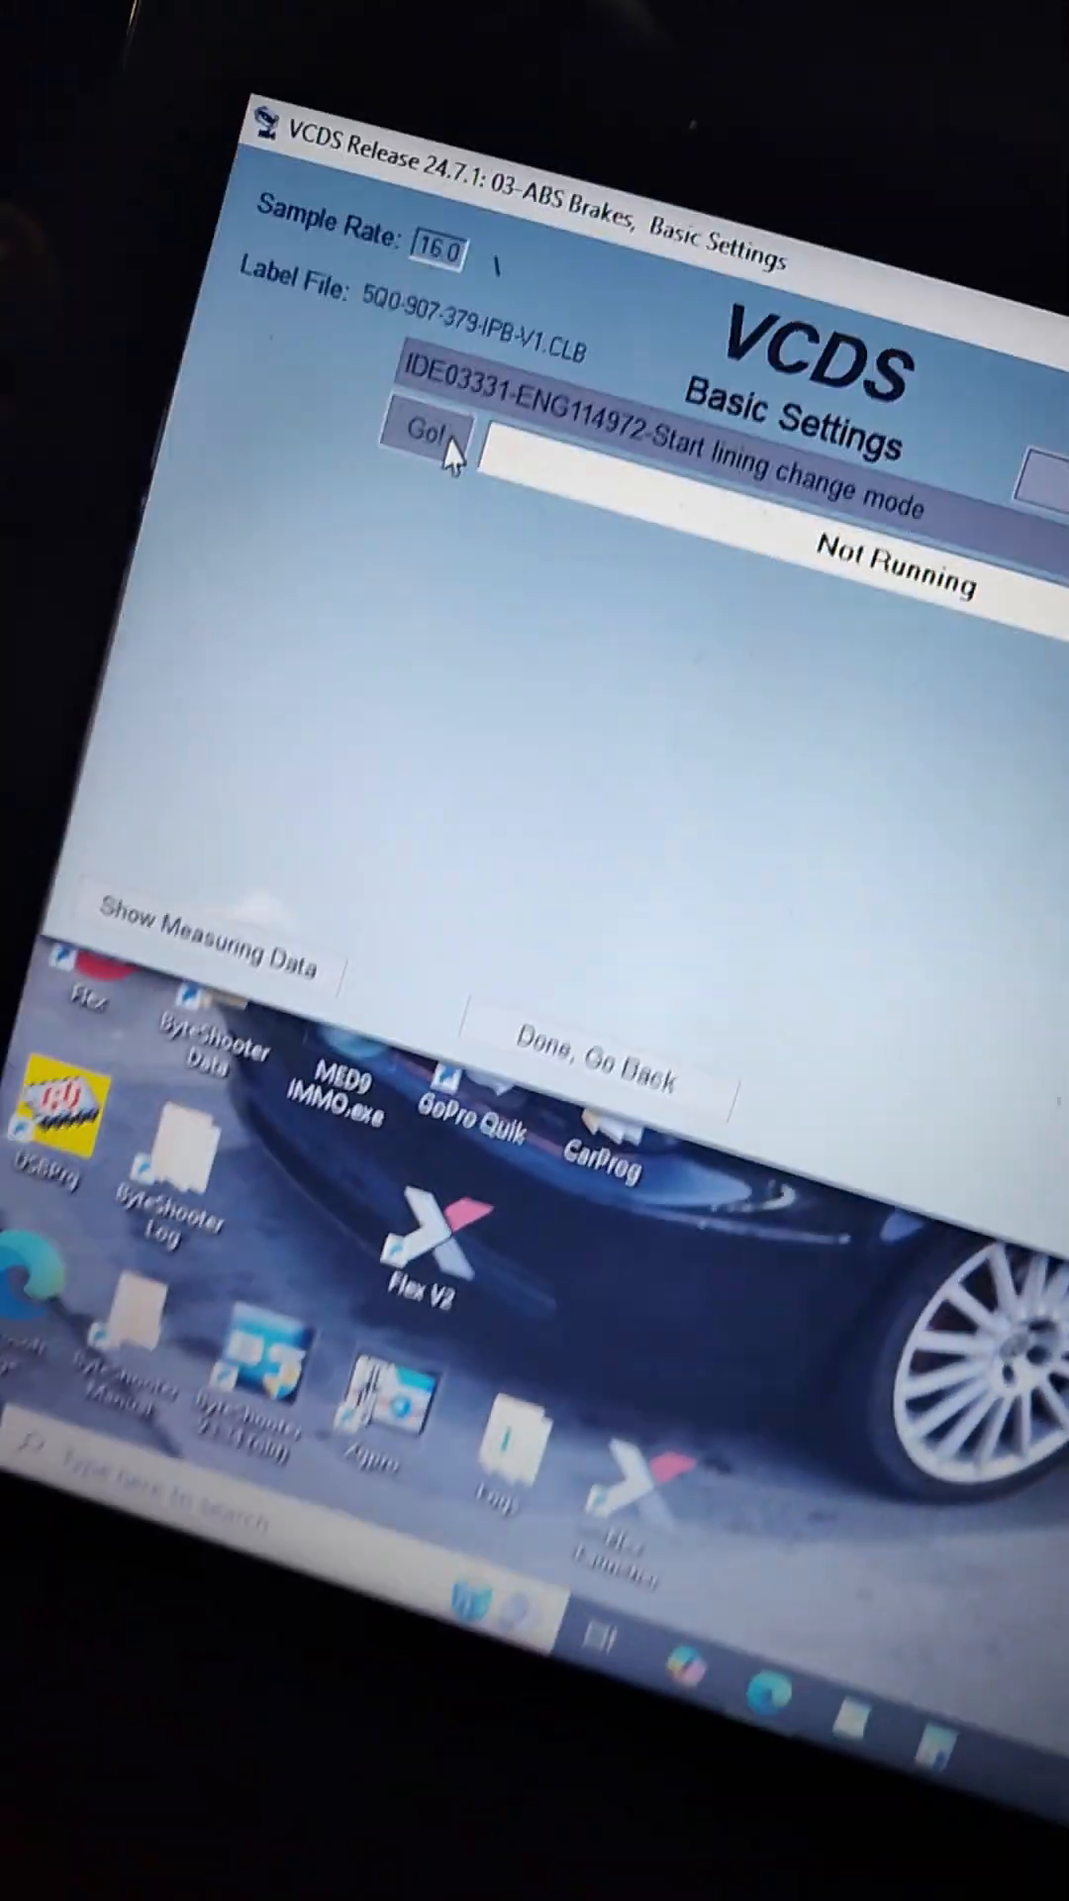
left_click(430, 467)
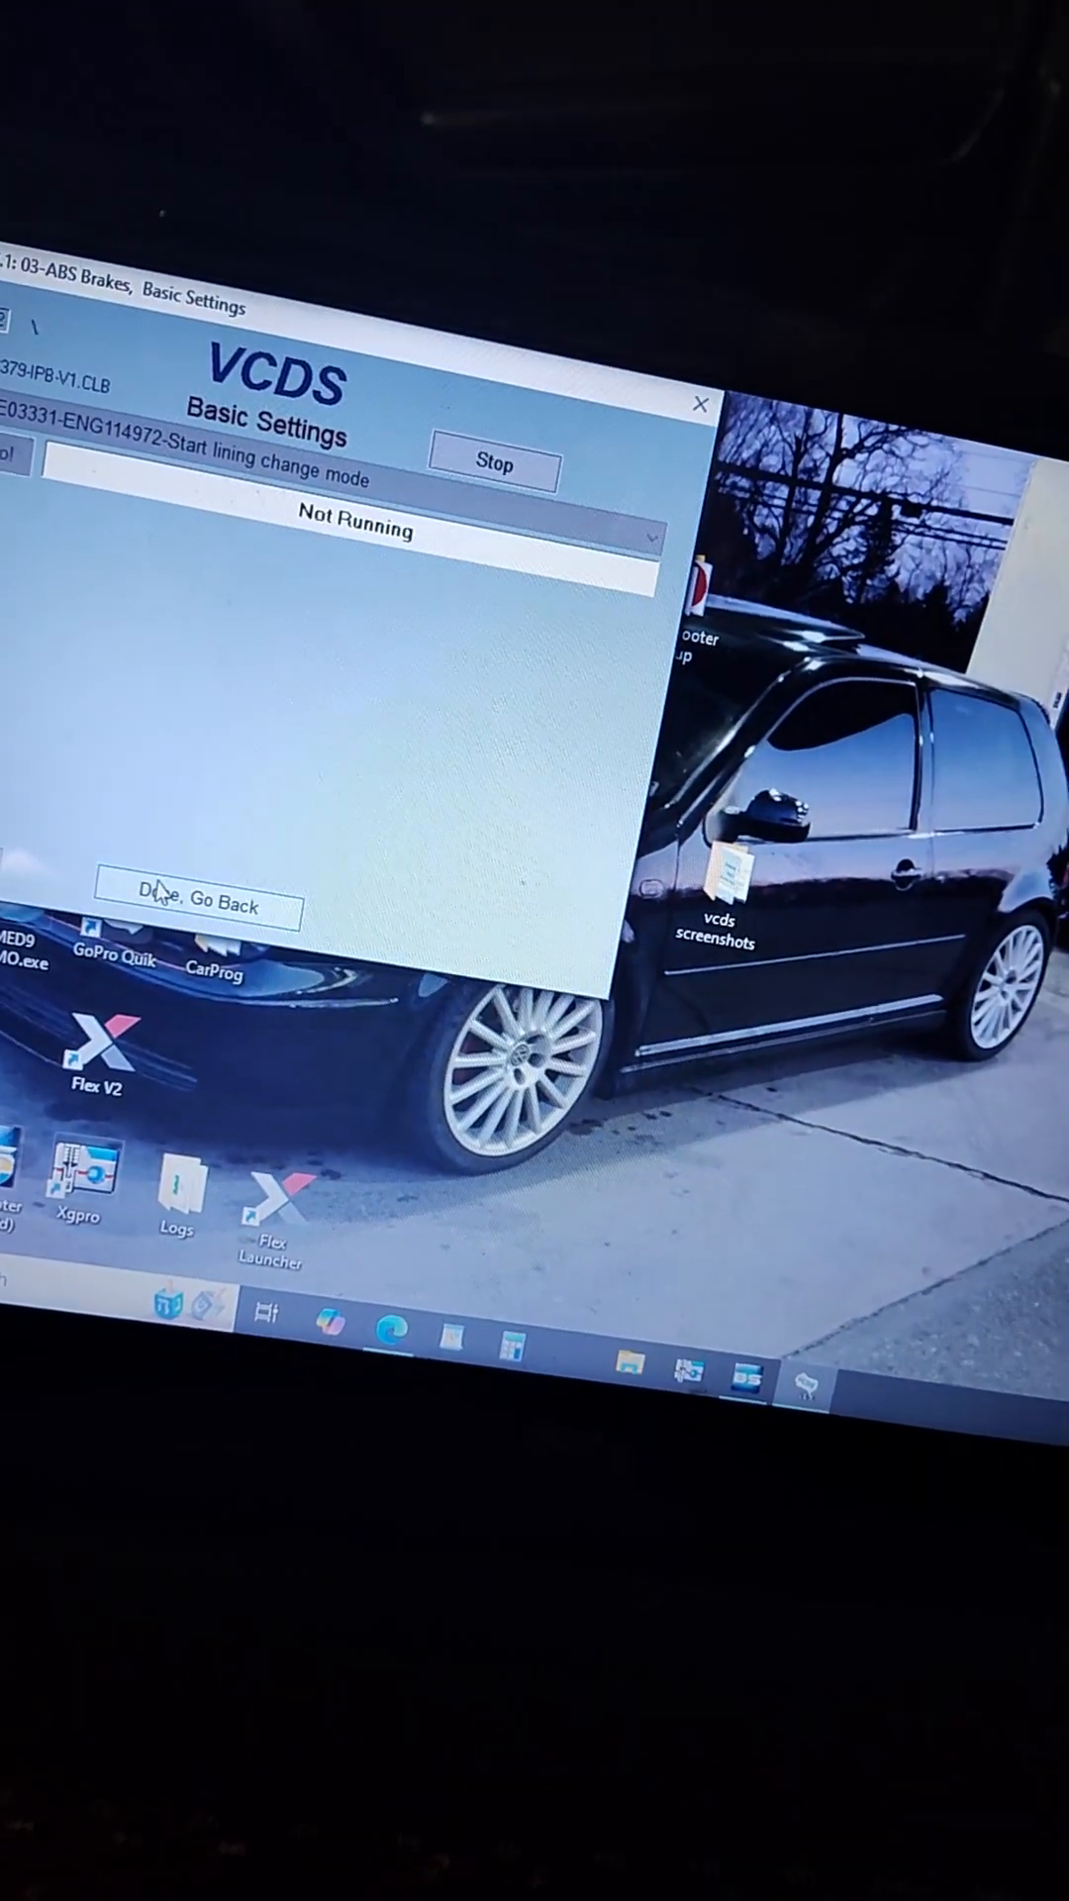
Go back via Done, reenter Basic Settings - 04 and expand the procedure dropdown
left_click(198, 905)
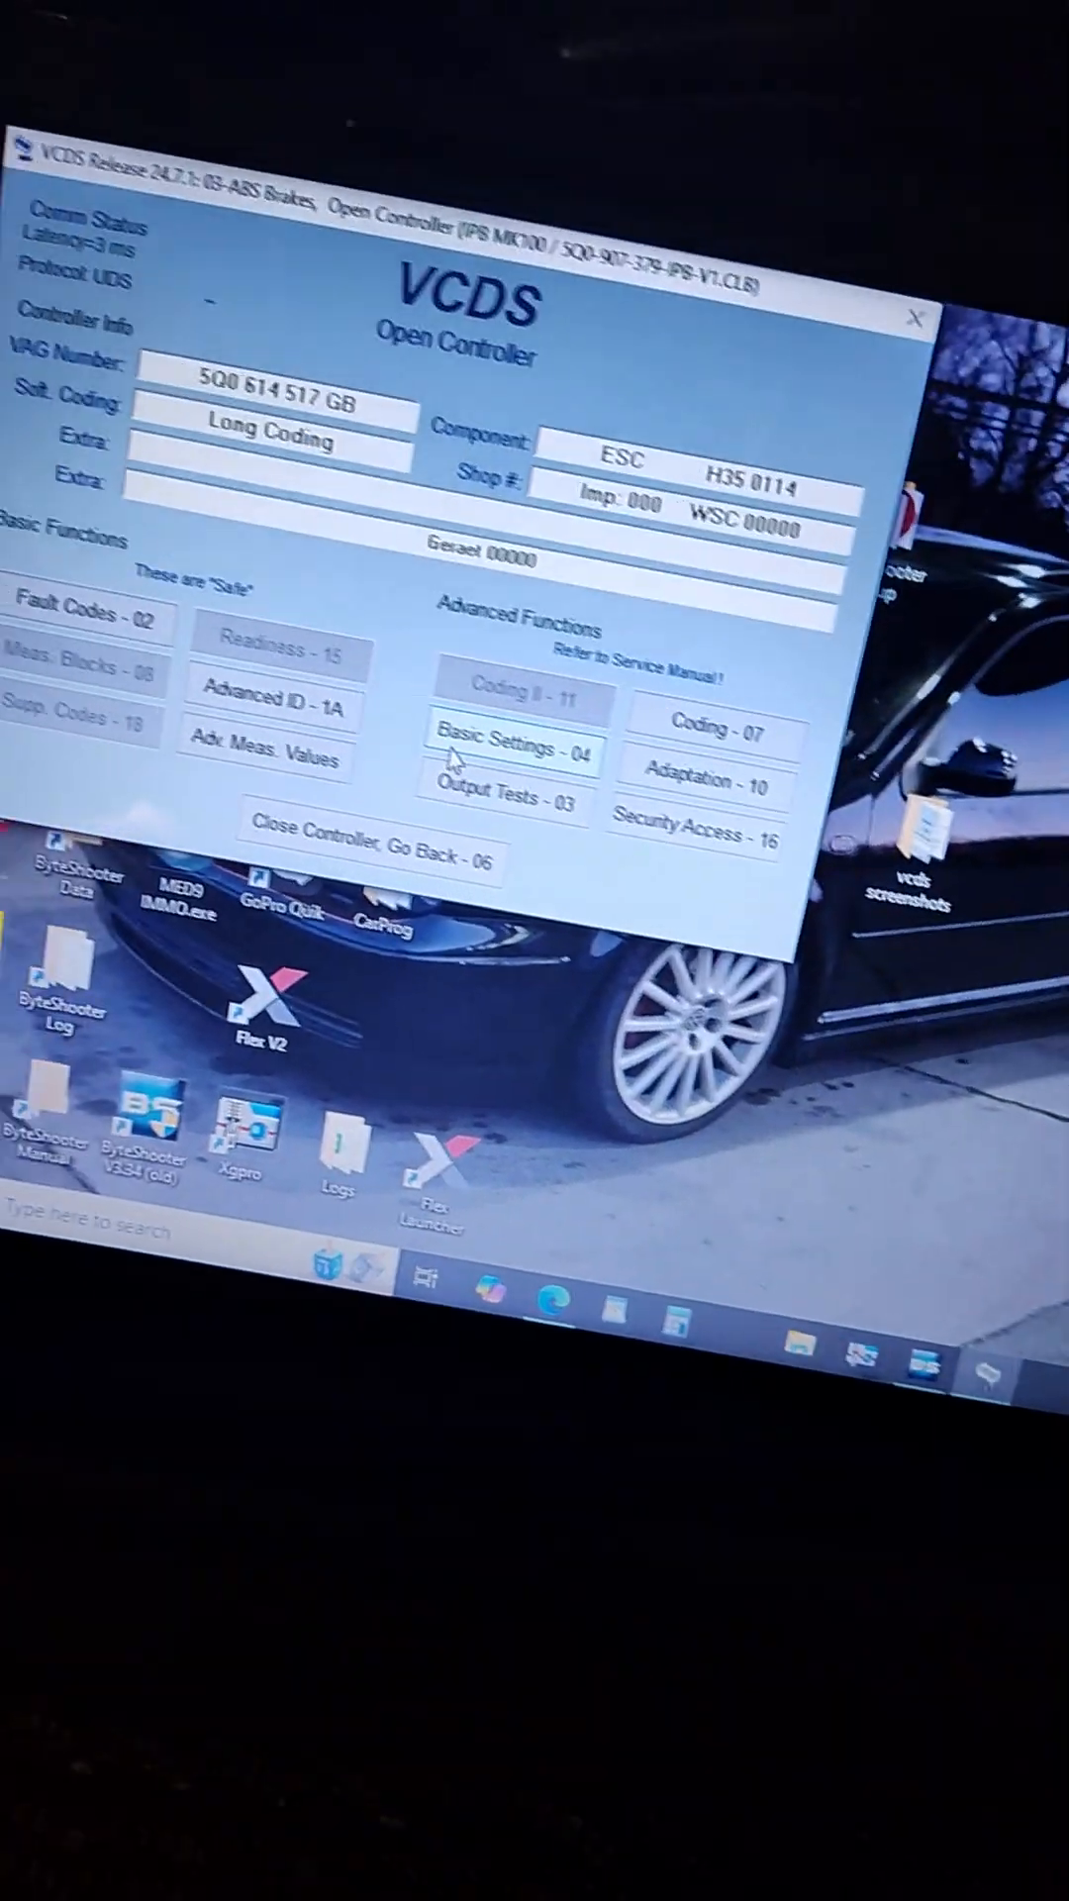
left_click(517, 753)
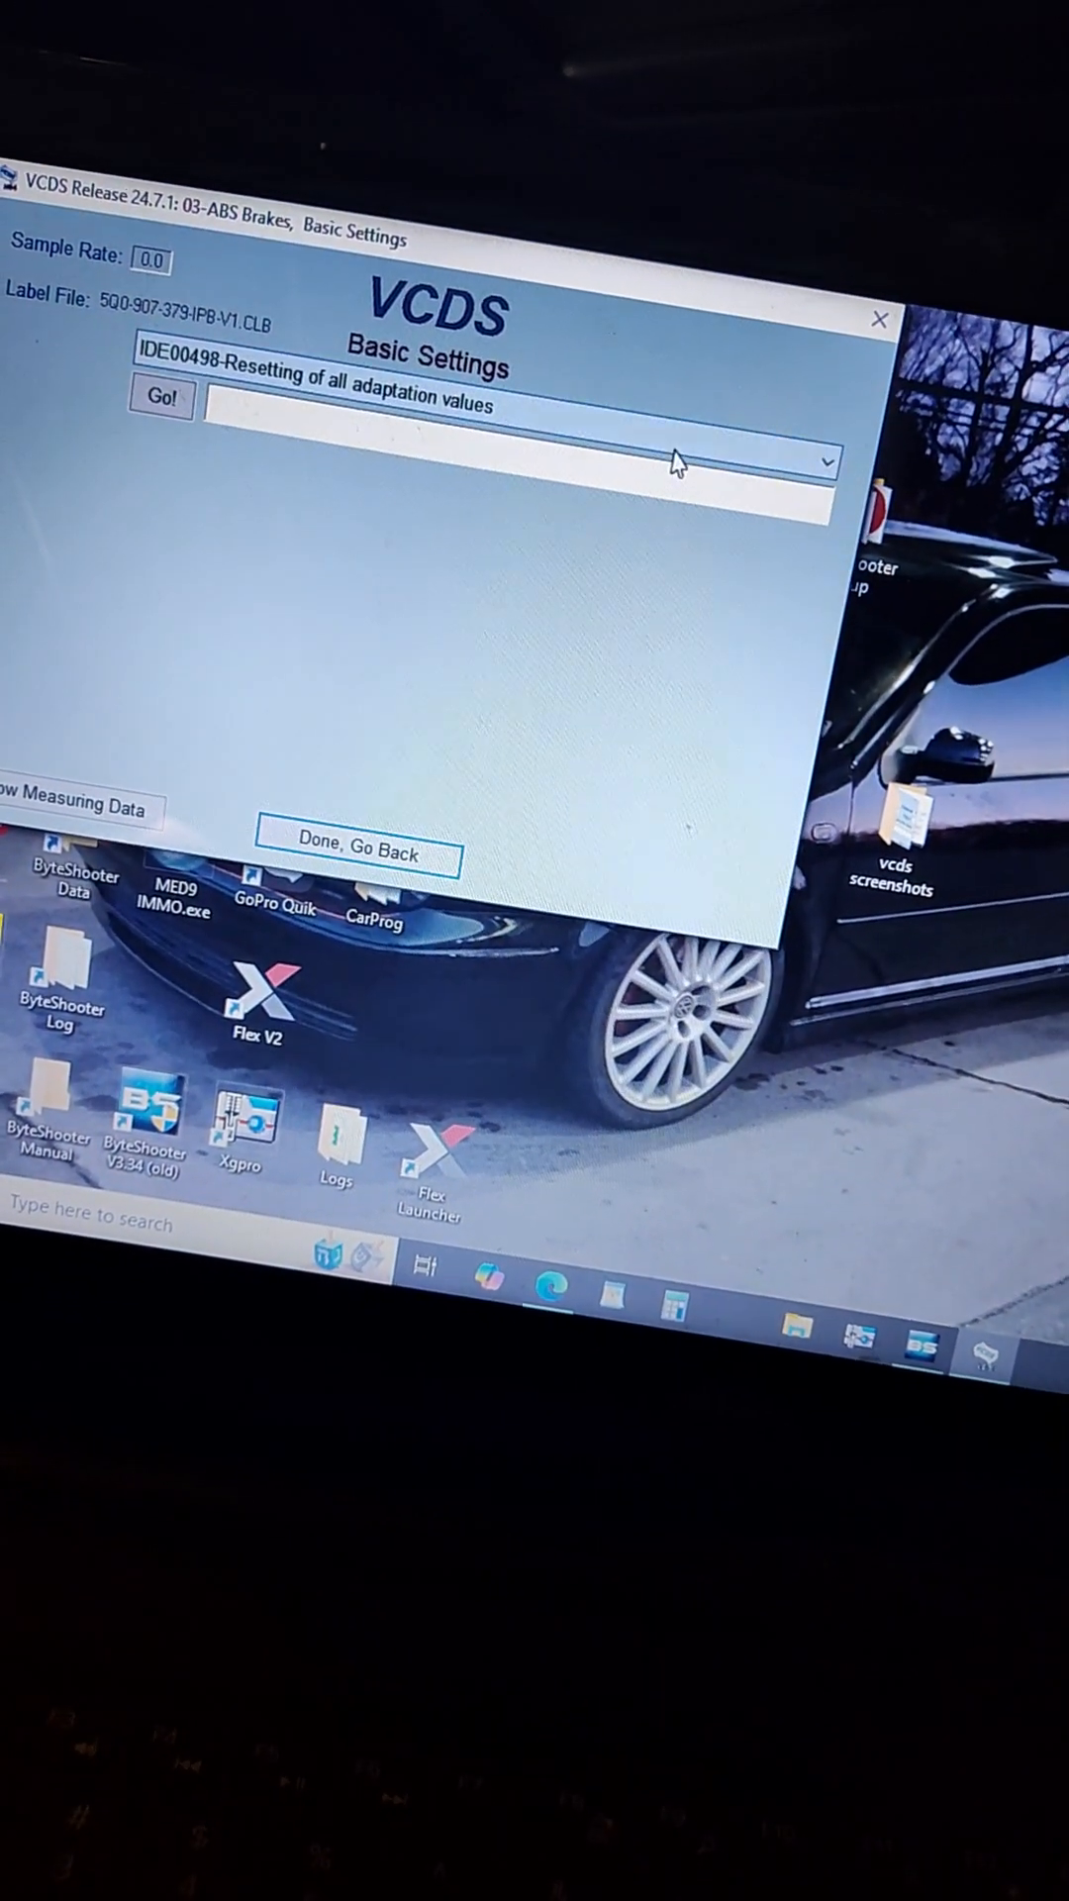
left_click(824, 463)
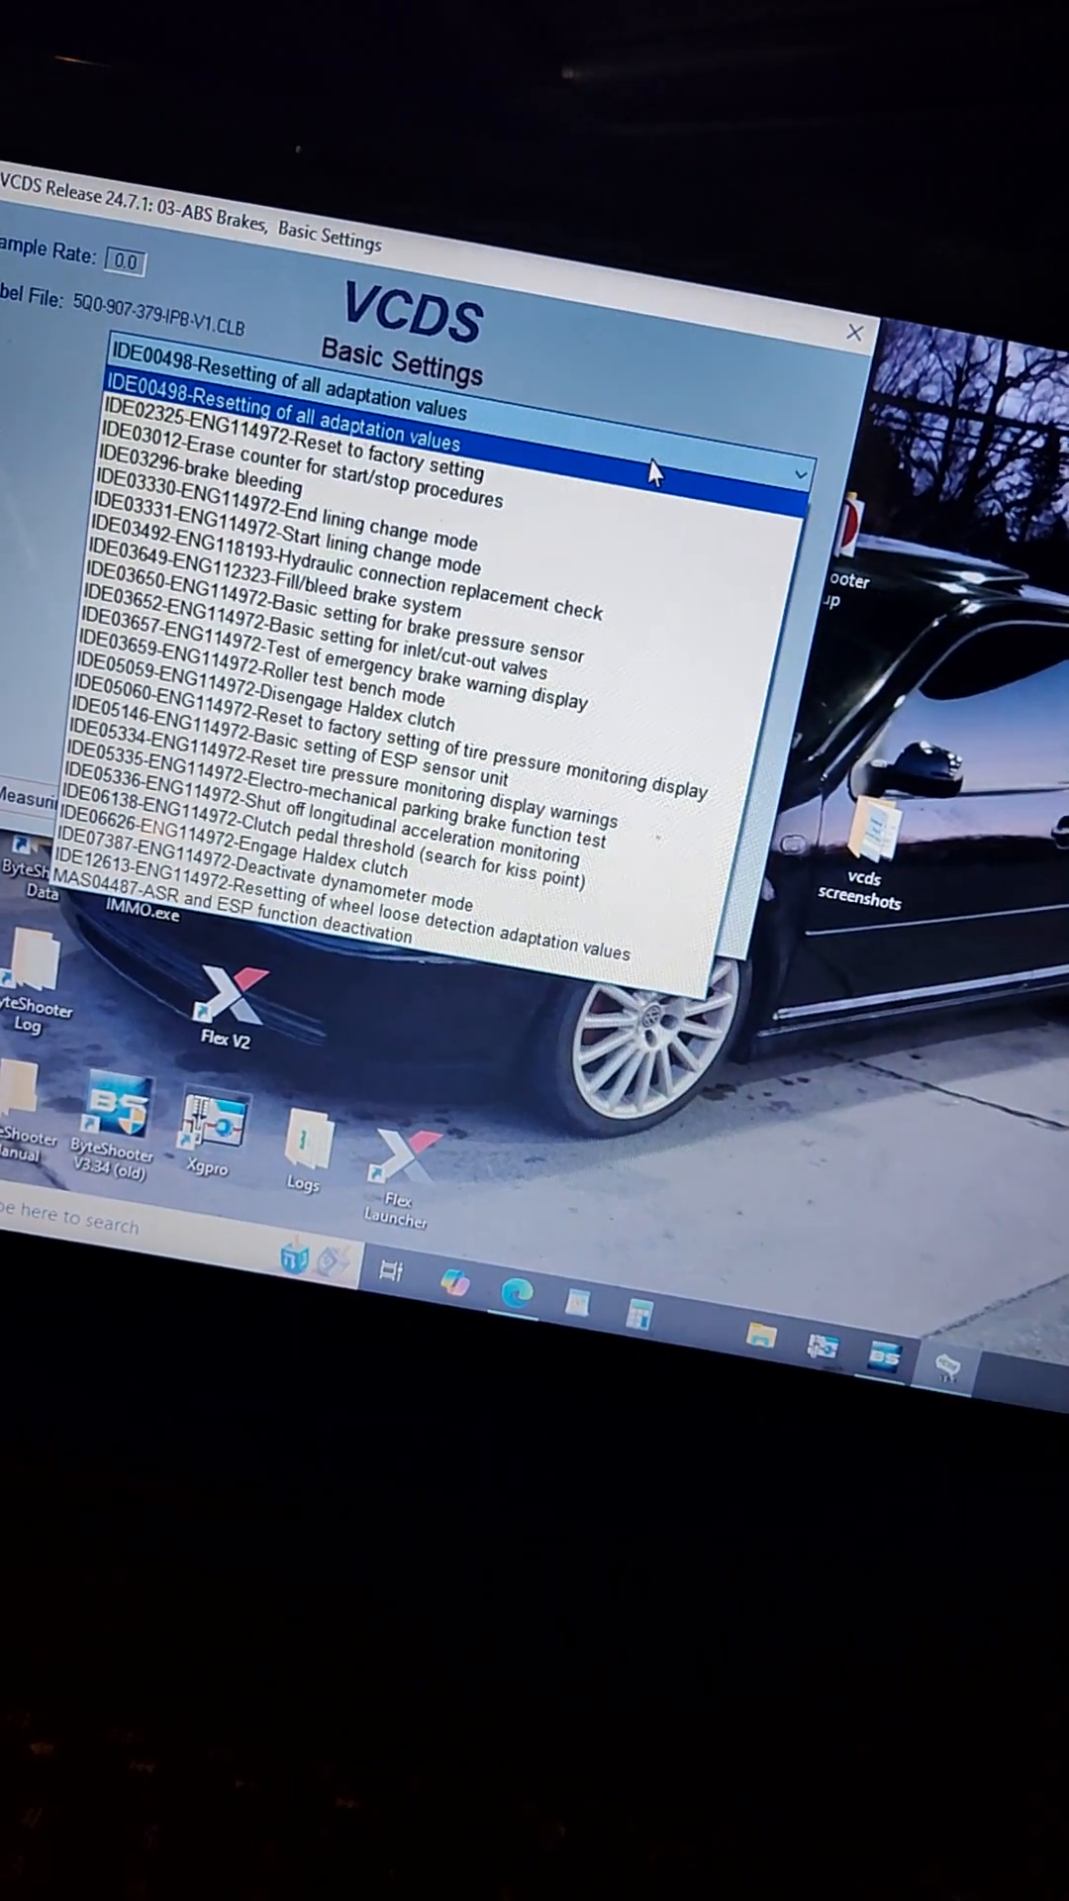